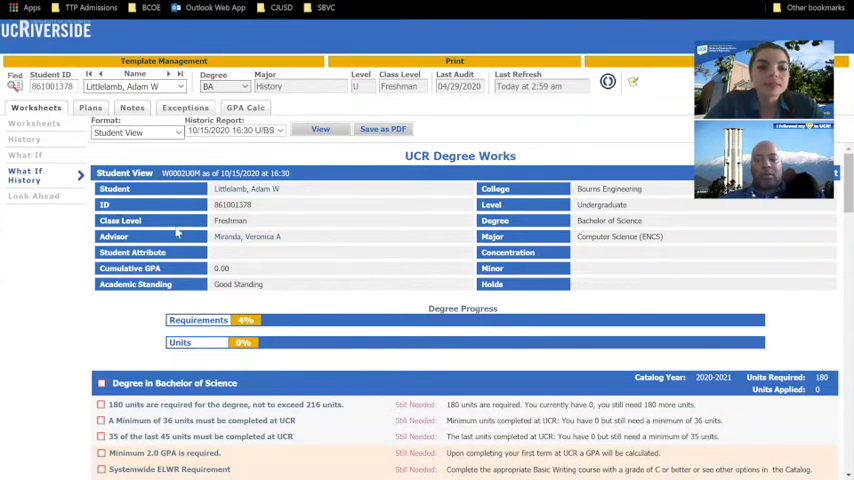
{"action": "mouse_move", "coordinate": [257, 252]}
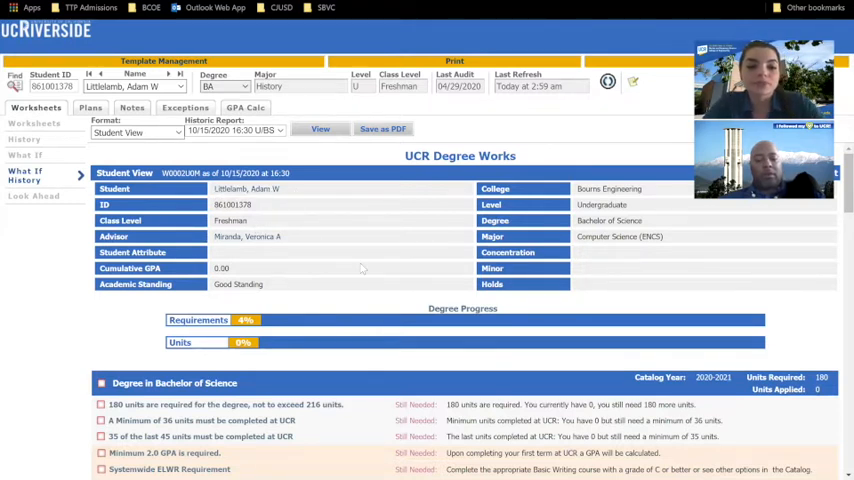
Scroll from the Student View header to the Degree Progress bars and Bachelor of Science block
{"action": "scroll", "scroll_direction": "down", "scroll_amount": 3}
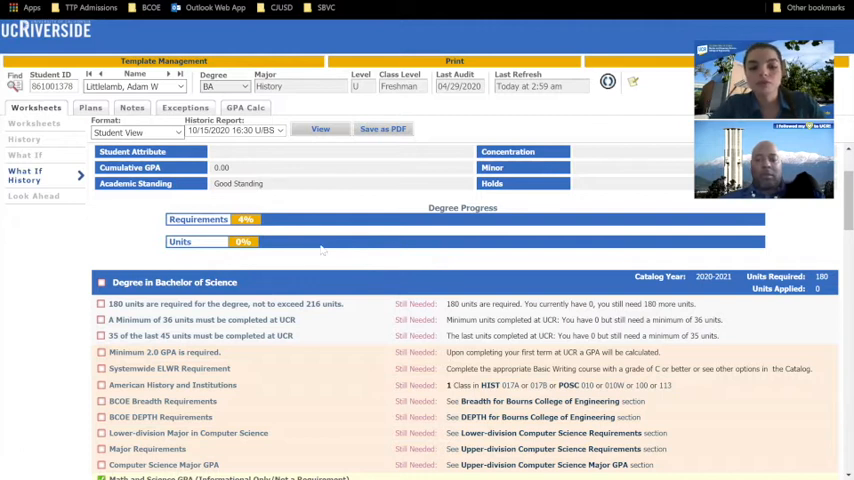
{"action": "mouse_move", "coordinate": [377, 255]}
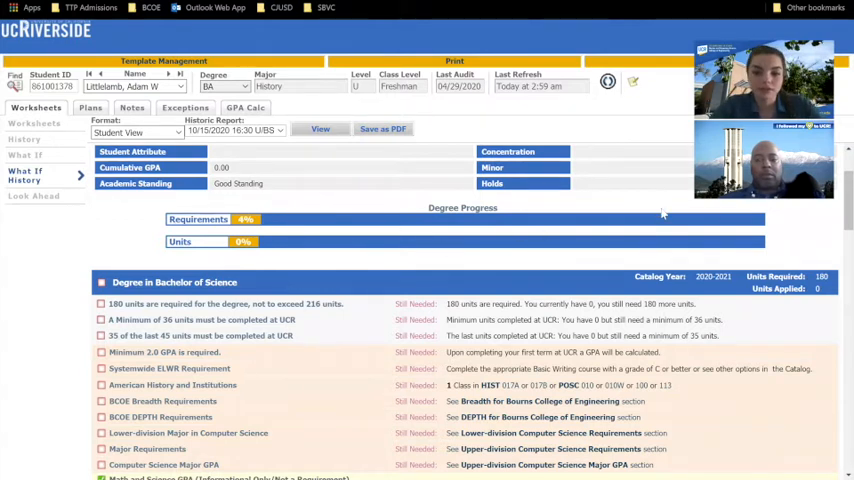
{"action": "mouse_move", "coordinate": [670, 219]}
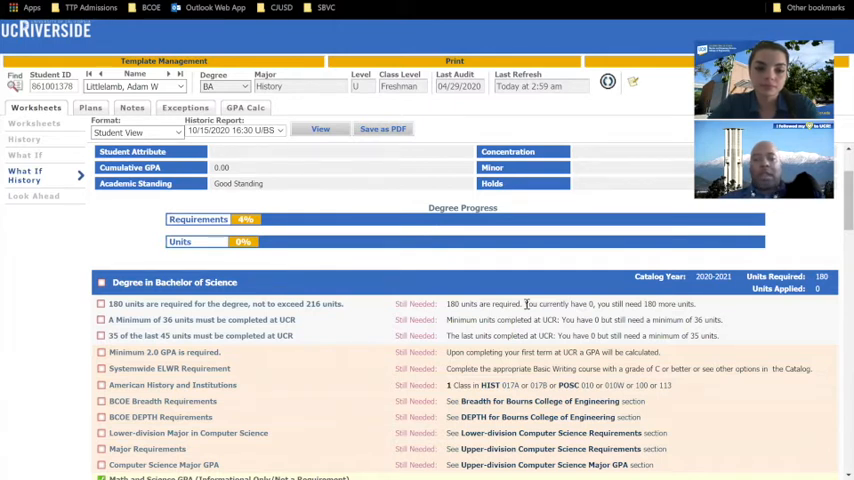
Scroll down to the Bourns College of Engineering breadth block on English, humanities and social sciences
{"action": "scroll", "scroll_direction": "down", "scroll_amount": 3}
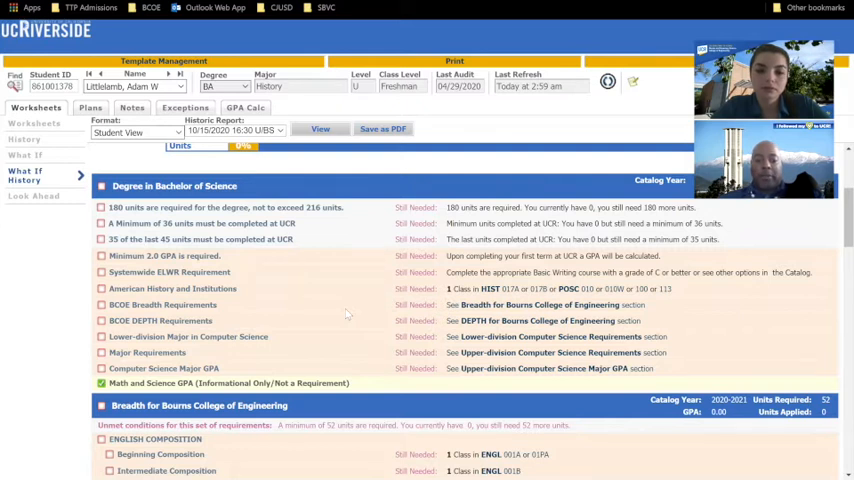
{"action": "scroll", "scroll_direction": "down", "scroll_amount": 3}
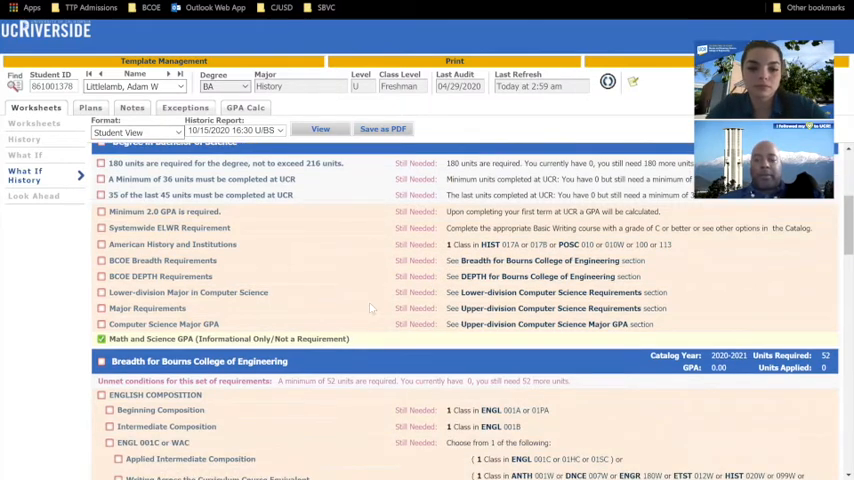
{"action": "scroll", "scroll_direction": "down", "scroll_amount": 3}
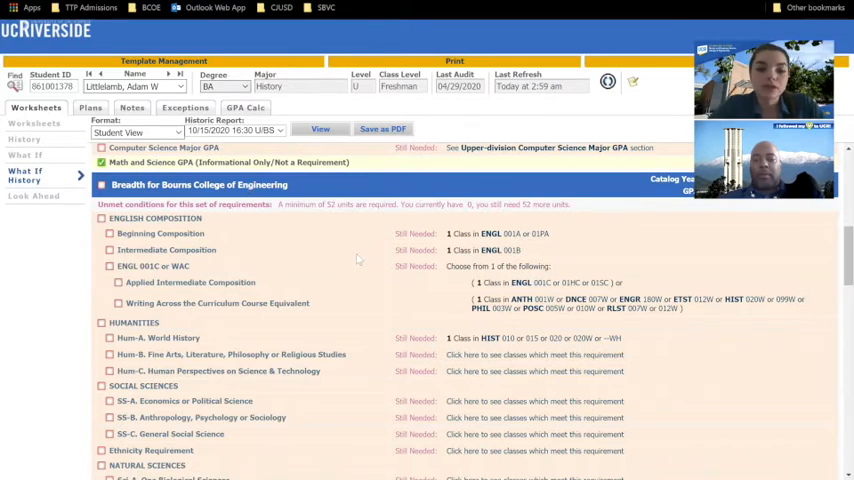
{"action": "mouse_move", "coordinate": [457, 233]}
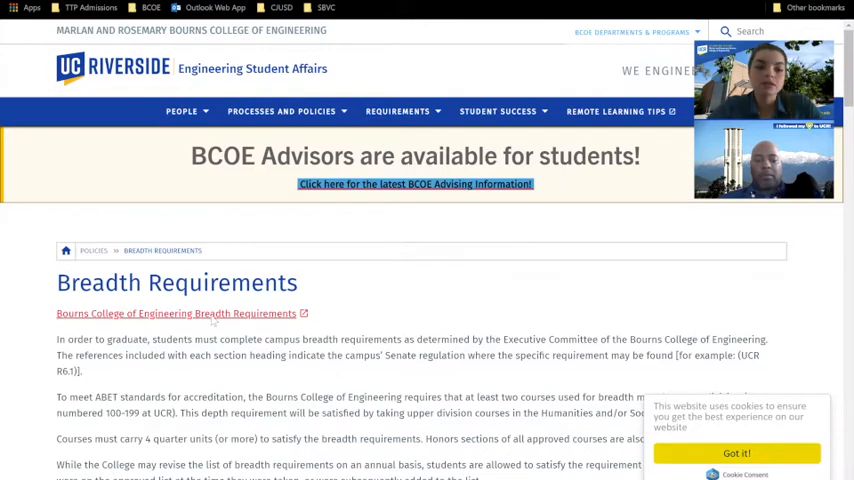
Open the Bourns College of Engineering Breadth Requirements PDF and scroll through its course areas
{"action": "left_click", "coordinate": [176, 313]}
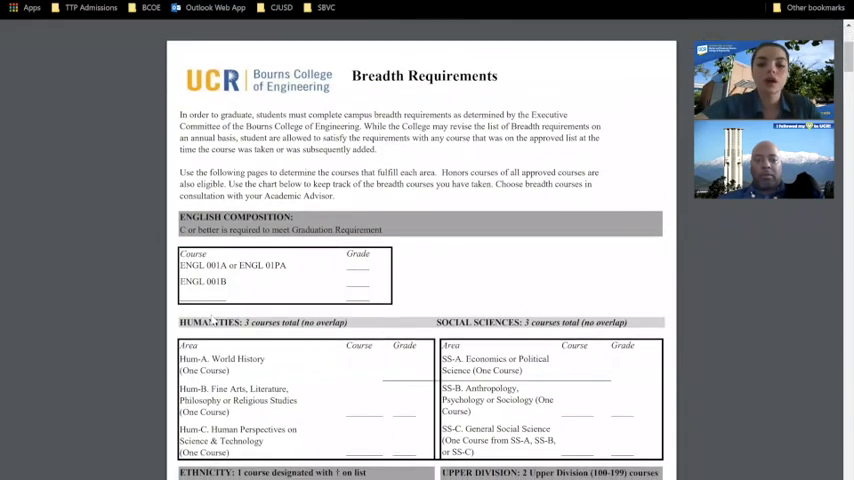
{"action": "scroll", "scroll_direction": "down", "scroll_amount": 3}
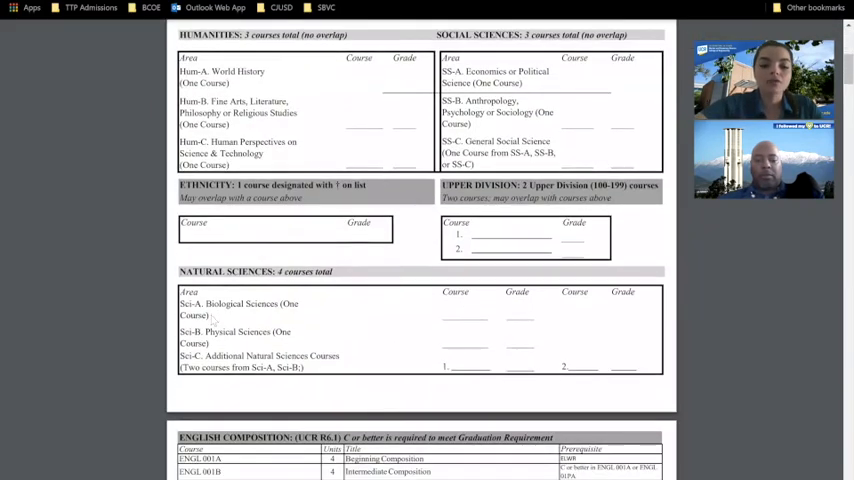
{"action": "scroll", "scroll_direction": "down", "scroll_amount": 3}
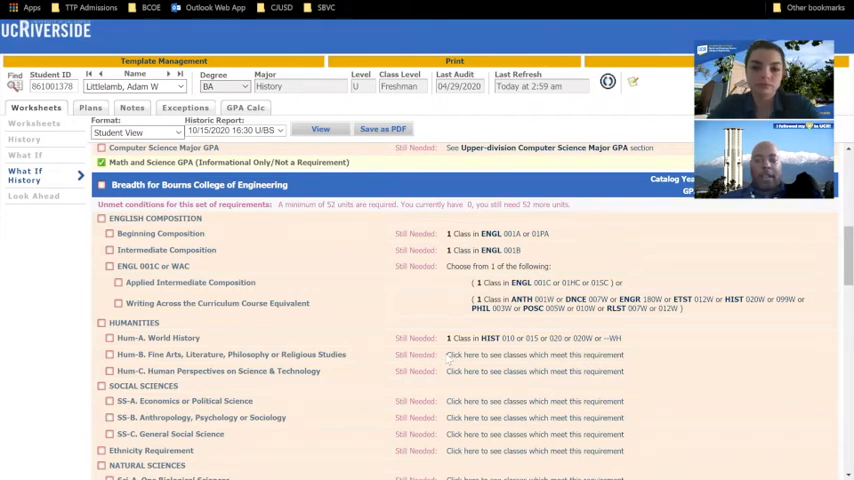
Scroll past DEPTH and Lower-division sections to the Upper-division Computer Science Requirements block
{"action": "scroll", "scroll_direction": "down", "scroll_amount": 3}
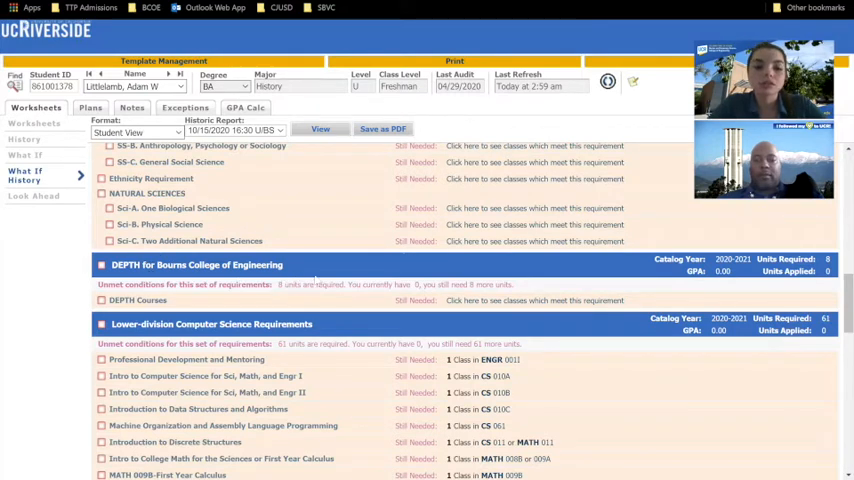
{"action": "mouse_move", "coordinate": [235, 308]}
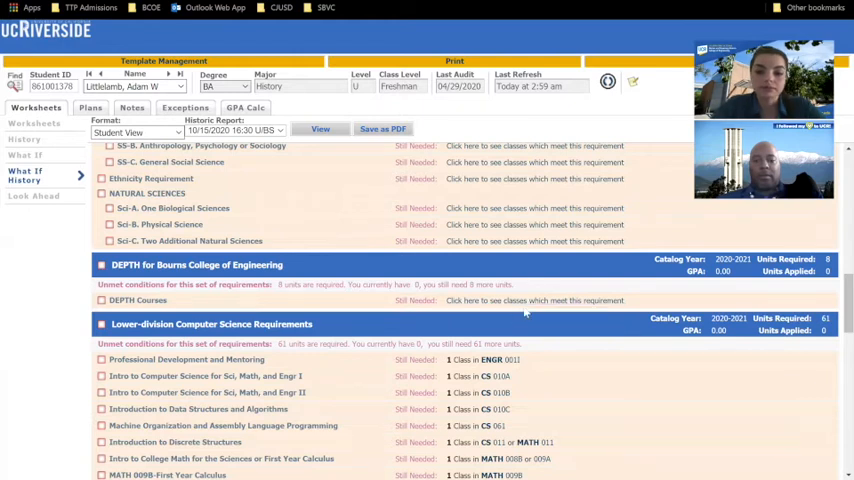
{"action": "scroll", "scroll_direction": "down", "scroll_amount": 3}
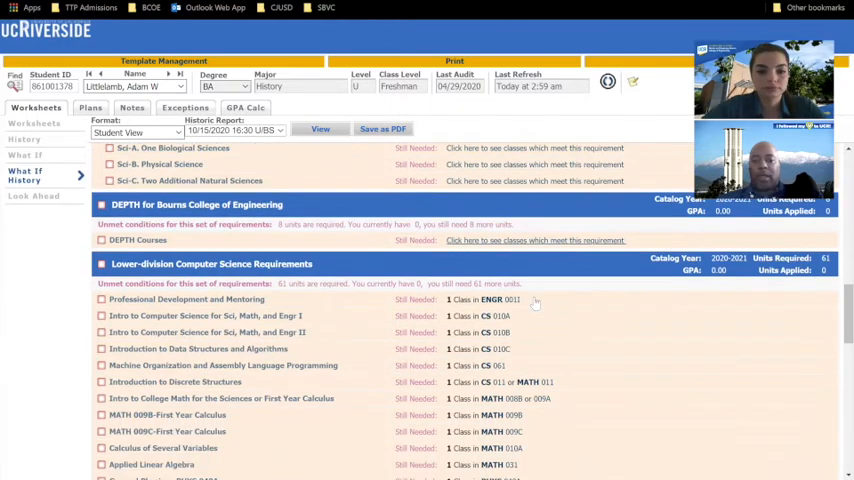
{"action": "scroll", "scroll_direction": "down", "scroll_amount": 3}
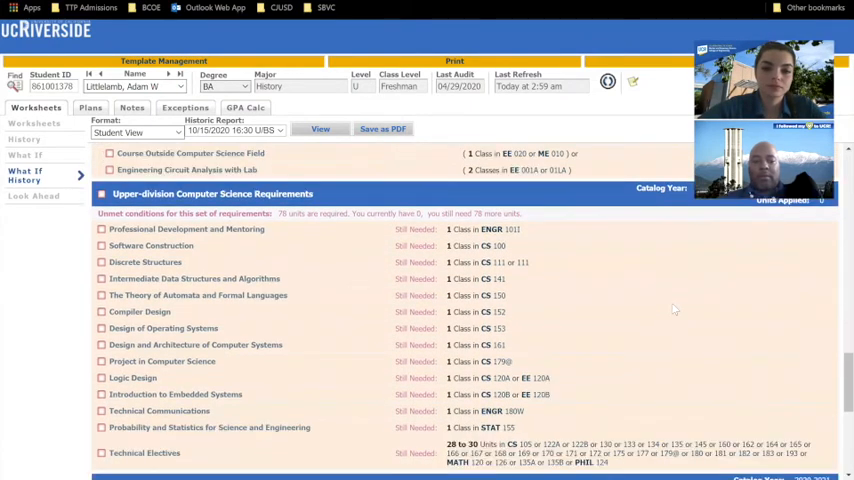
Scroll past Technical Electives to where the Major GPA section begins
{"action": "scroll", "scroll_direction": "down", "scroll_amount": 3}
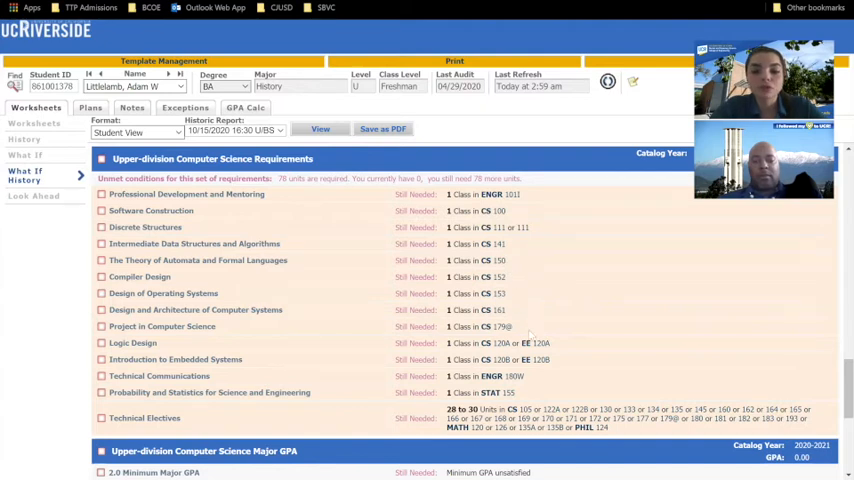
{"action": "mouse_move", "coordinate": [770, 385]}
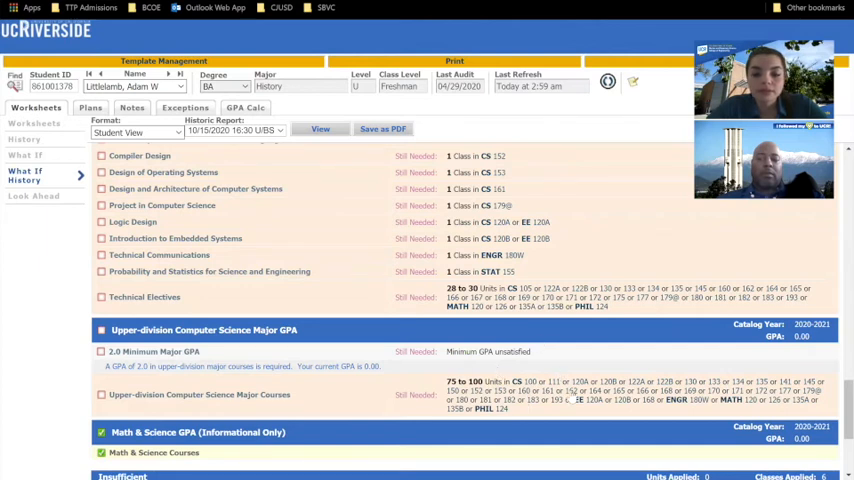
{"action": "mouse_move", "coordinate": [570, 399]}
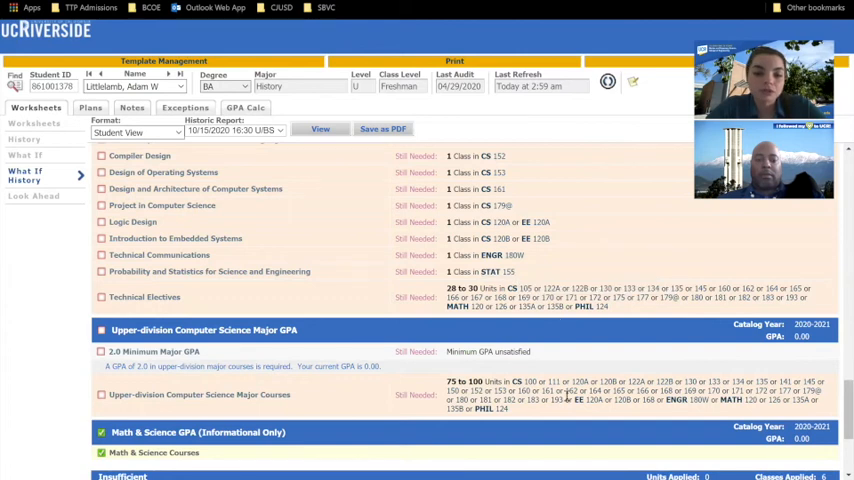
{"action": "mouse_move", "coordinate": [570, 399]}
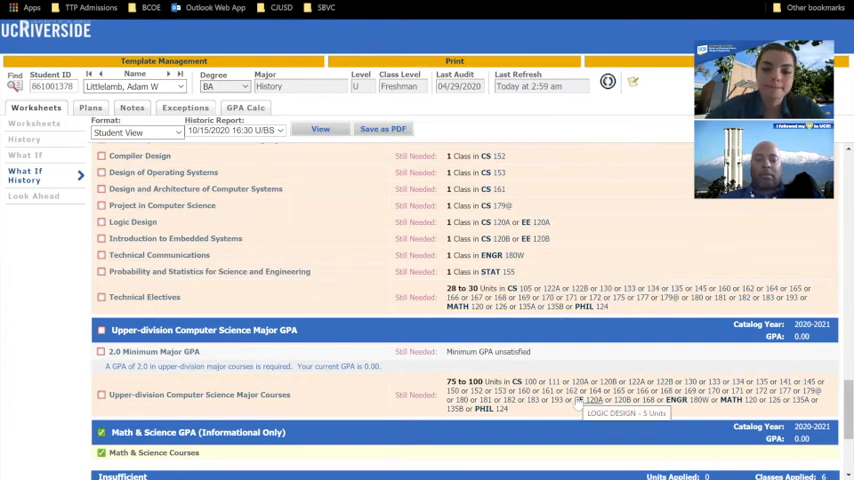
Scroll to the bottom to view the six Insufficient courses and the Legend
{"action": "scroll", "scroll_direction": "down", "scroll_amount": 3}
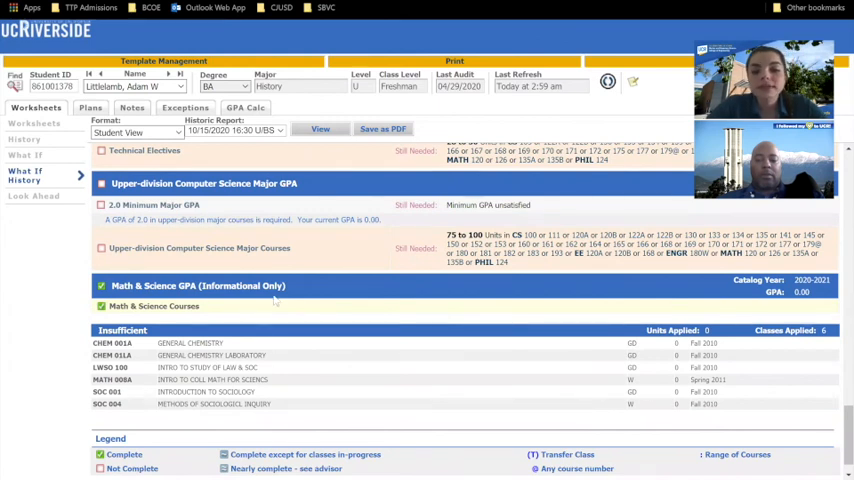
{"action": "mouse_move", "coordinate": [310, 306]}
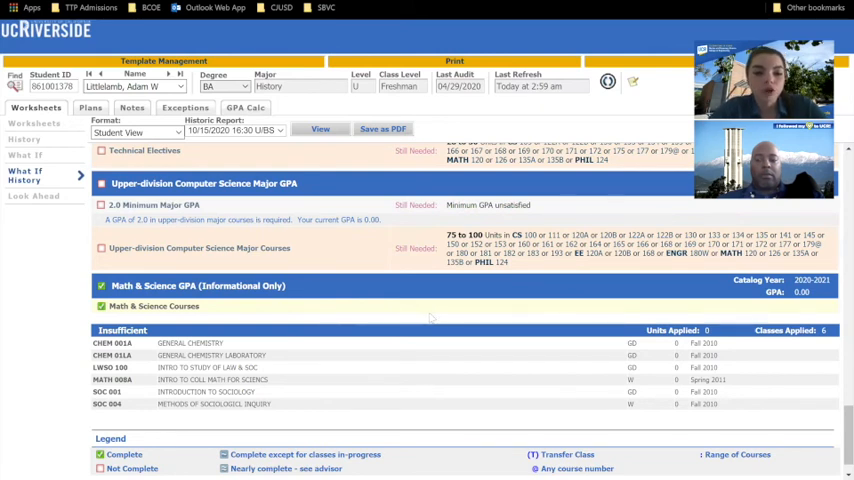
{"action": "mouse_move", "coordinate": [171, 325]}
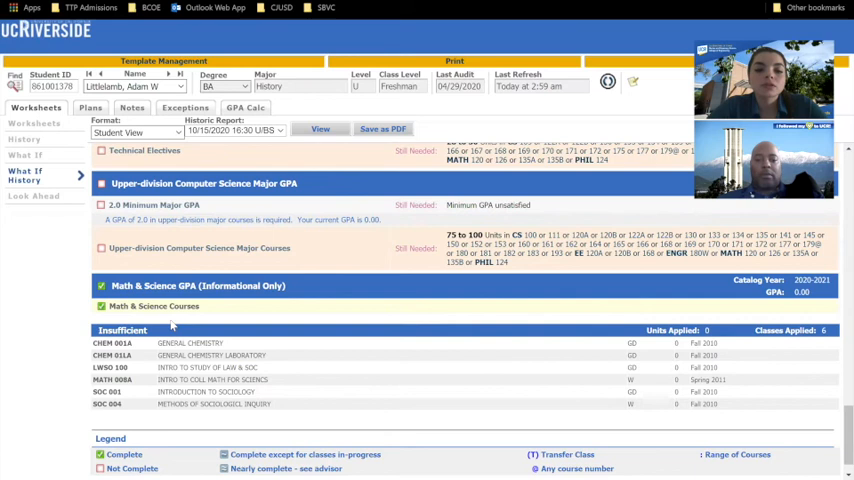
{"action": "mouse_move", "coordinate": [103, 327]}
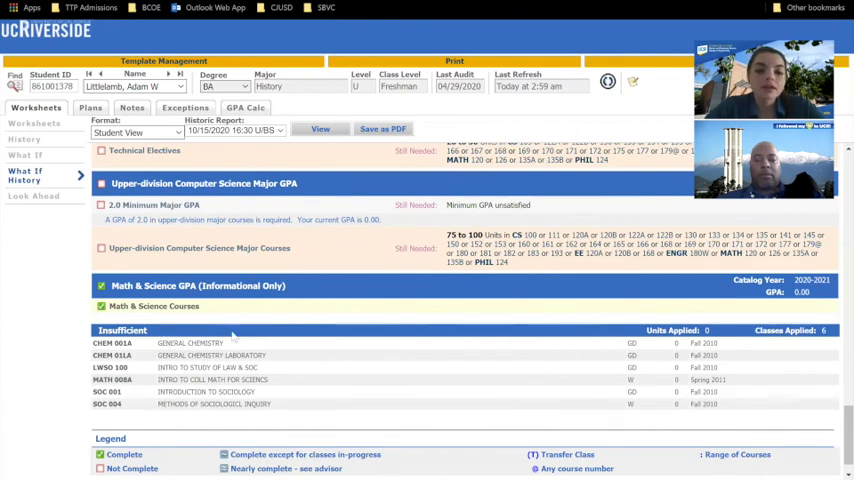
{"action": "mouse_move", "coordinate": [442, 363]}
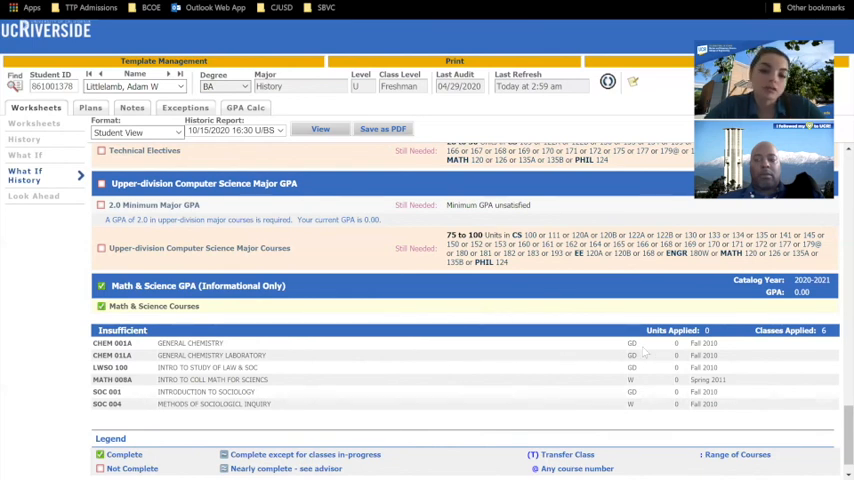
{"action": "mouse_move", "coordinate": [504, 374]}
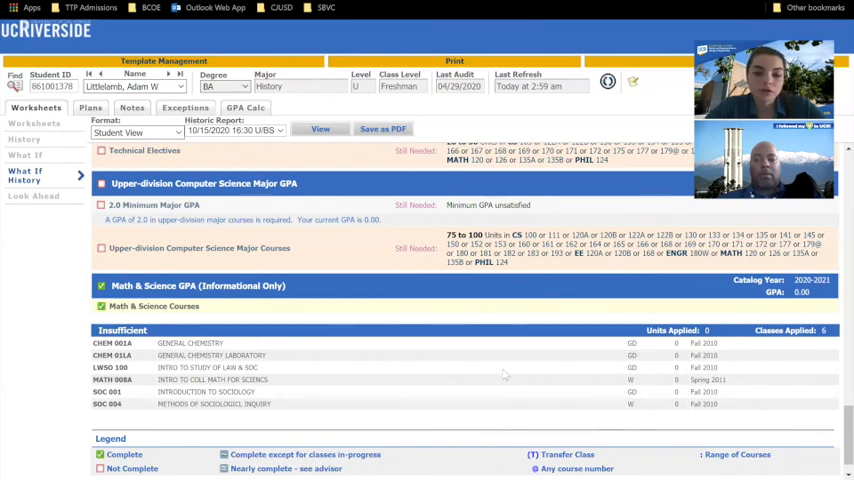